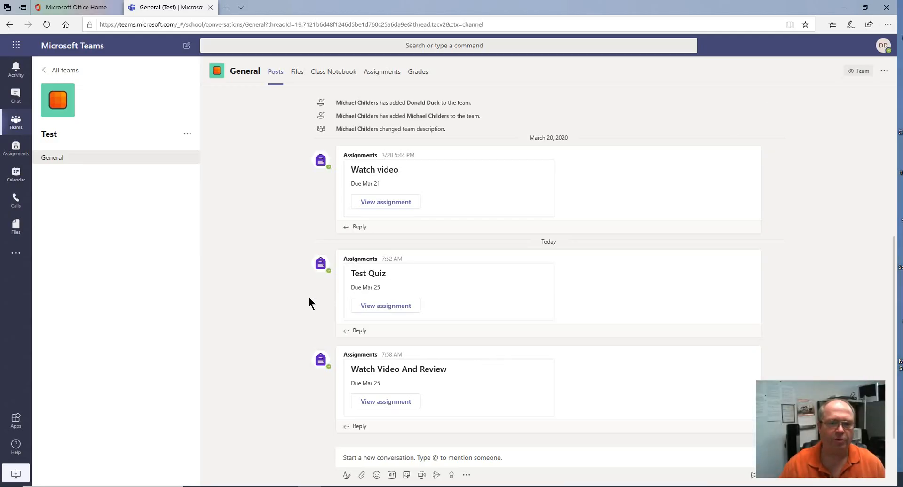
pyautogui.moveTo(510, 311)
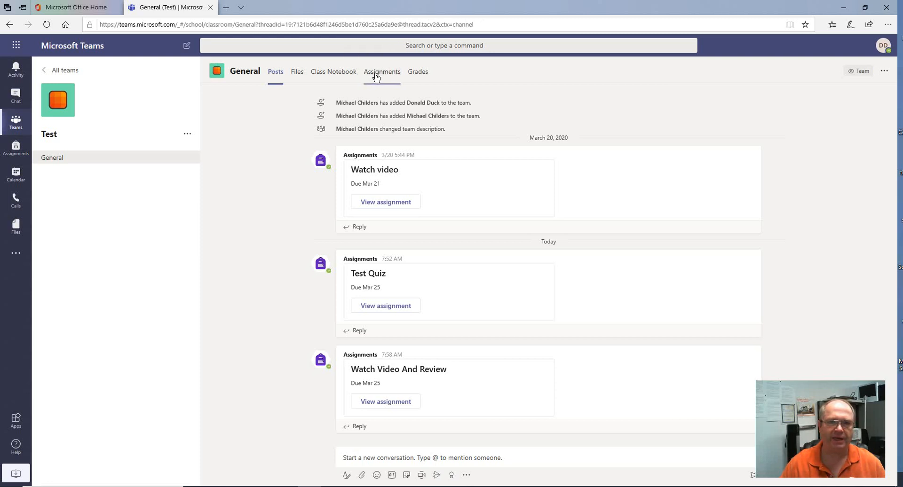
# Open the Watch Video And Review assignment from the channel's Assignments list.
pyautogui.click(382, 72)
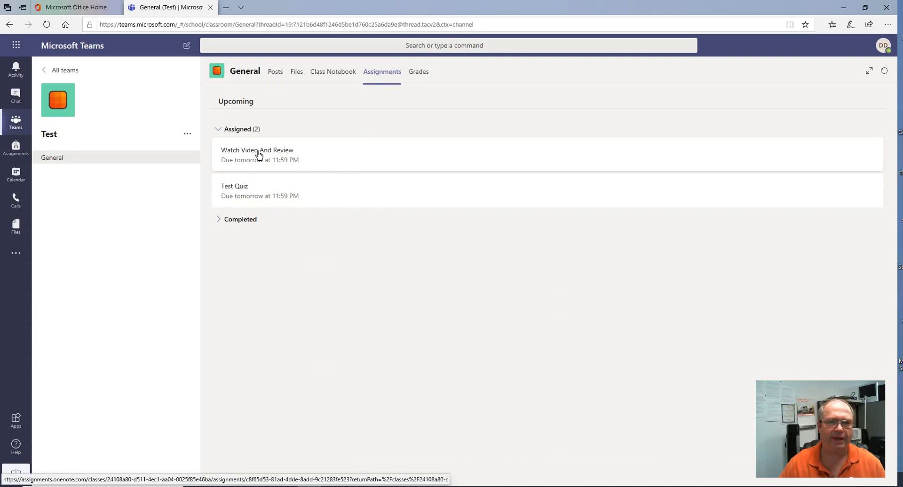
pyautogui.click(257, 154)
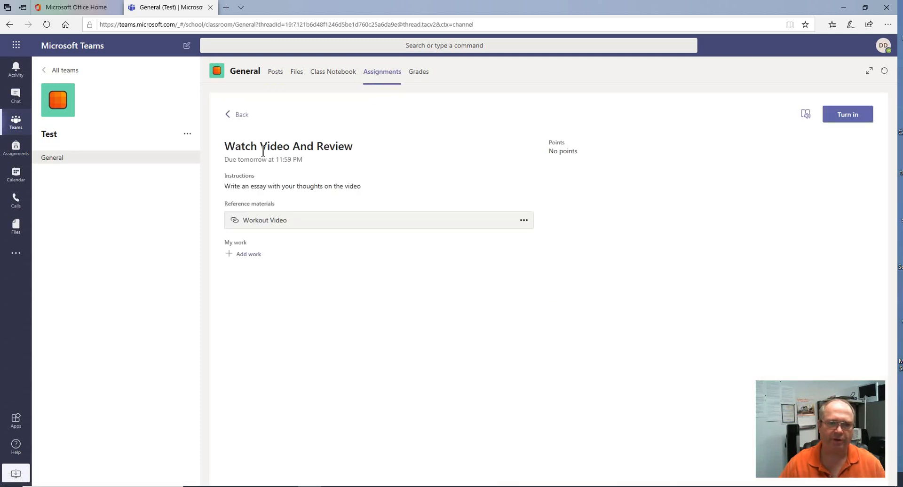
pyautogui.moveTo(357, 426)
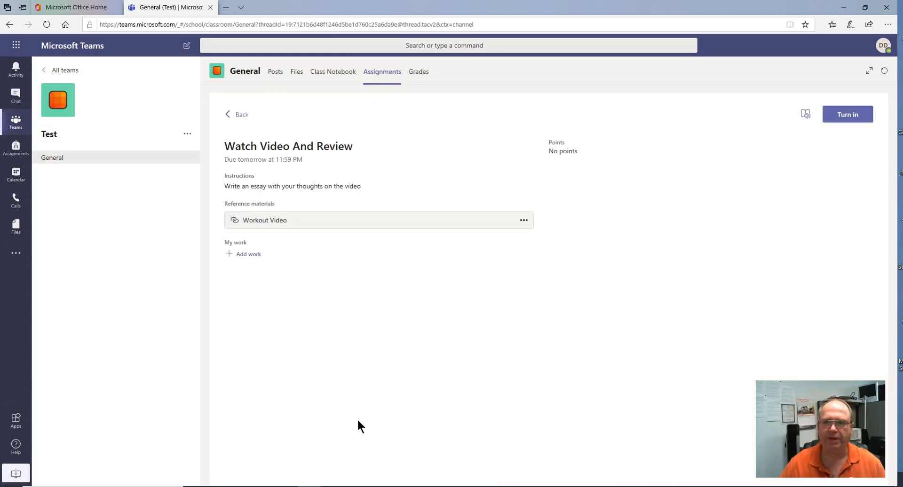
pyautogui.moveTo(472, 402)
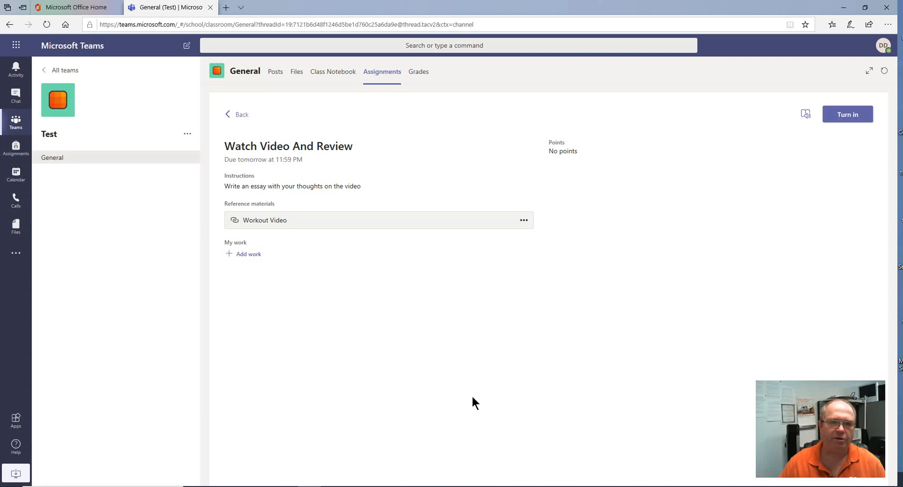
pyautogui.moveTo(335, 299)
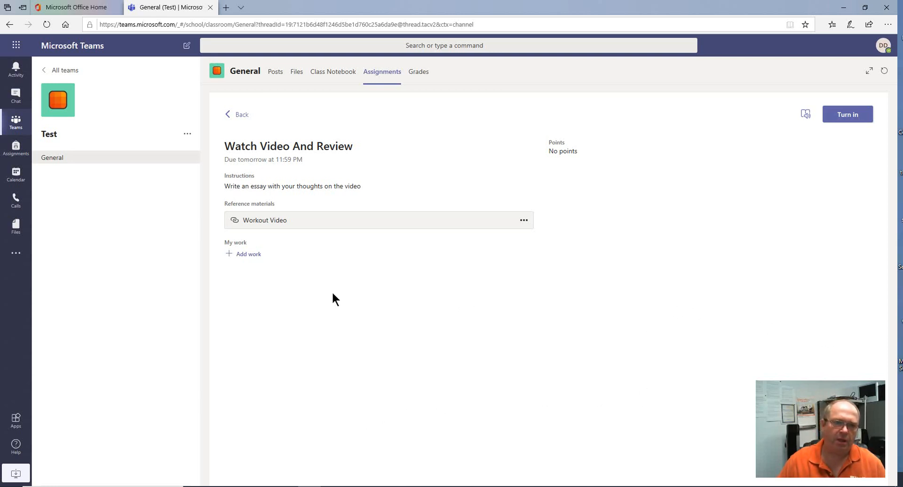
pyautogui.moveTo(345, 301)
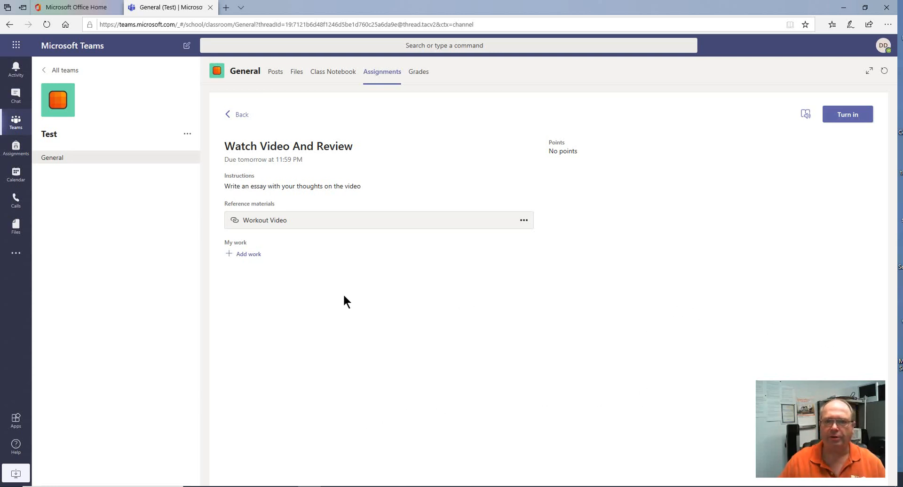
pyautogui.moveTo(249, 254)
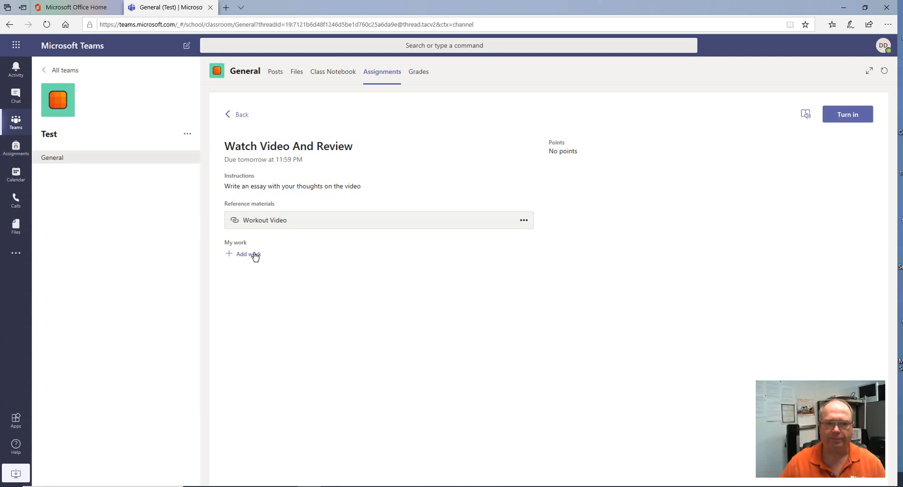
# Start adding work under My work, browsing the New File and Link attachment options.
pyautogui.click(244, 255)
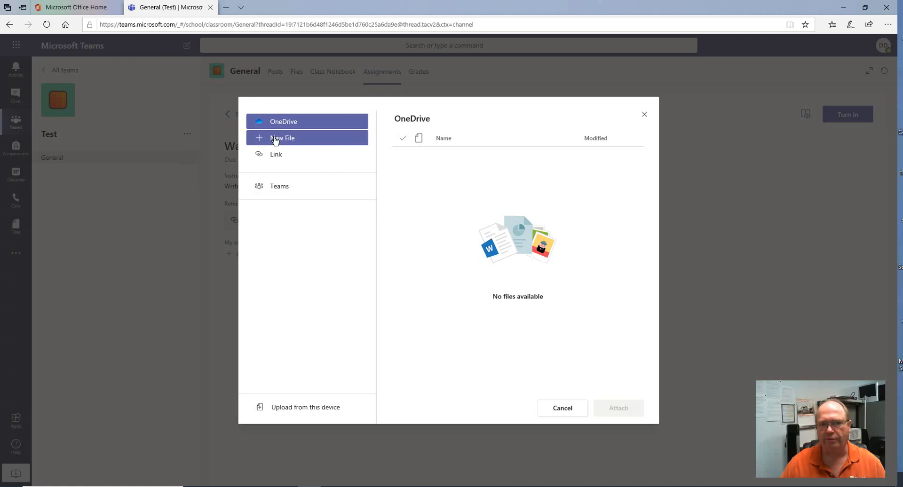
pyautogui.moveTo(293, 141)
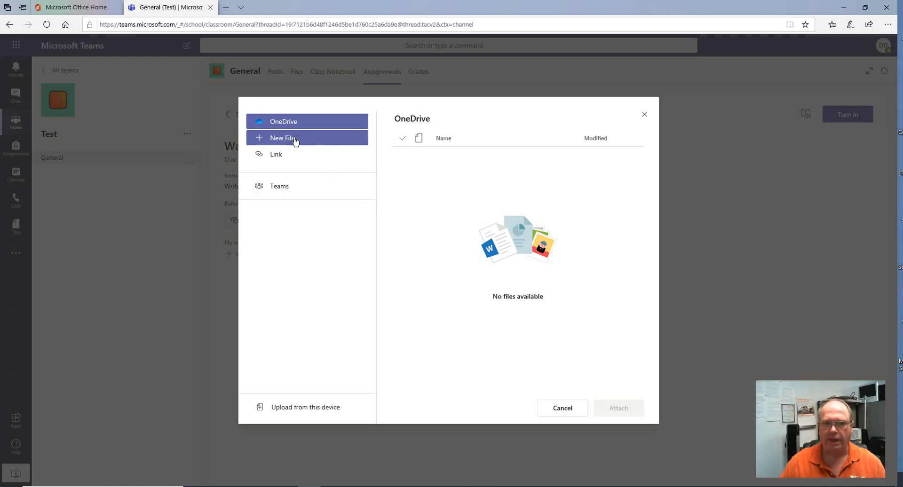
pyautogui.click(283, 138)
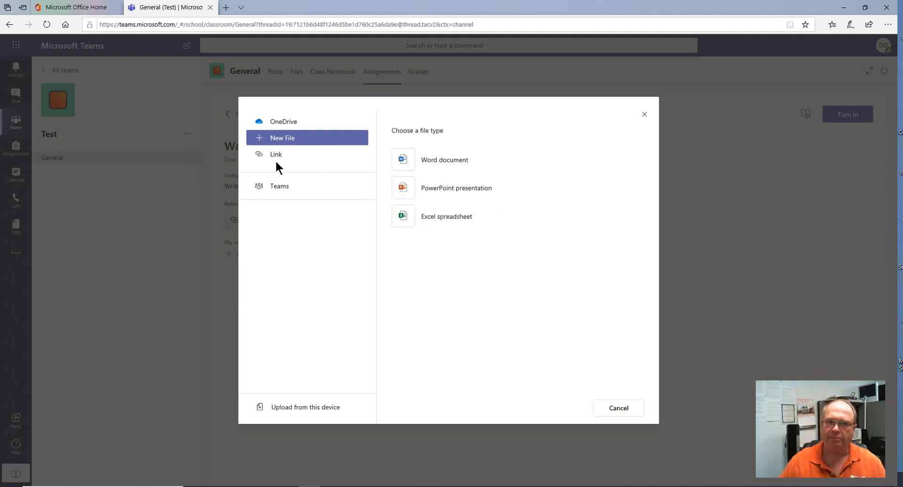
pyautogui.moveTo(305, 269)
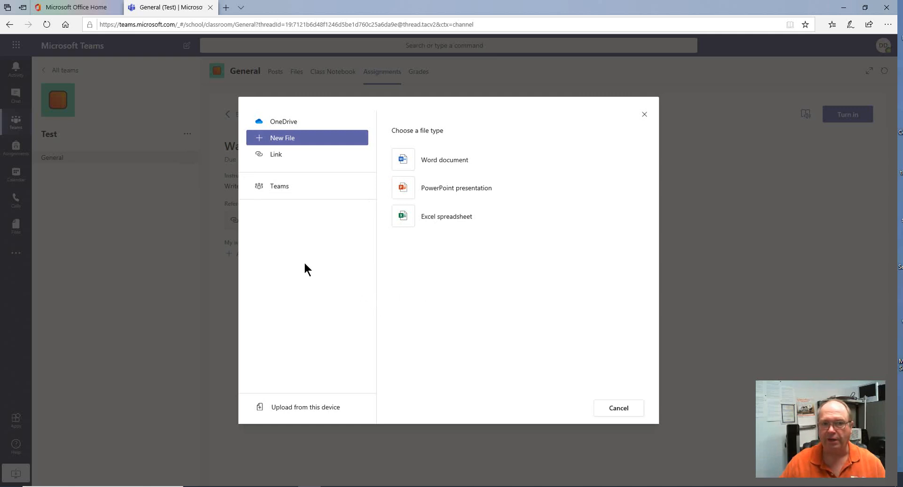
pyautogui.moveTo(298, 265)
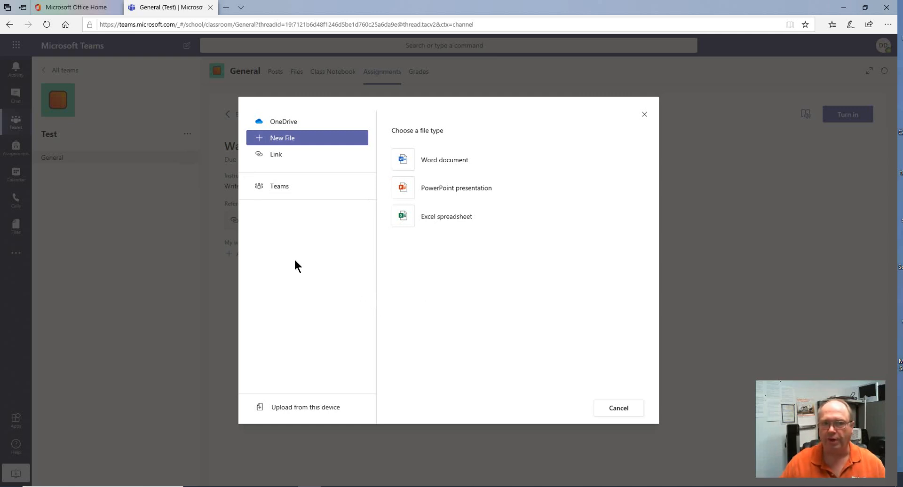
pyautogui.click(276, 154)
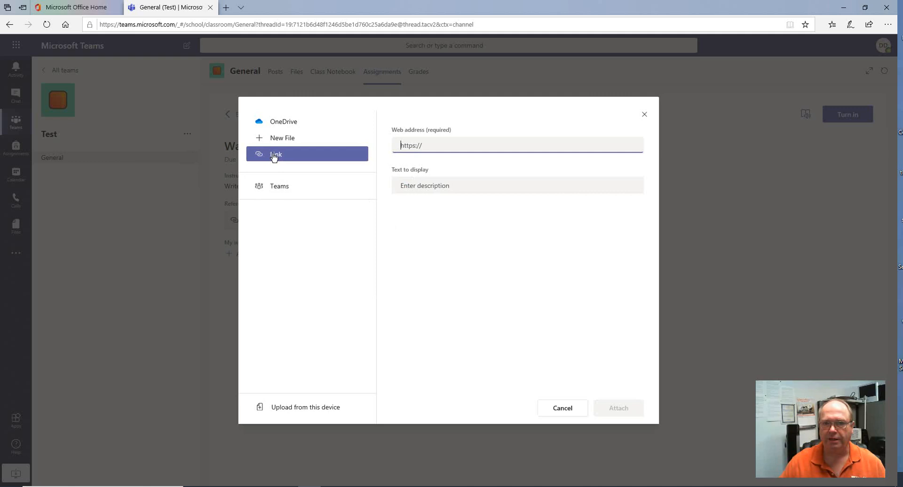
pyautogui.moveTo(574, 139)
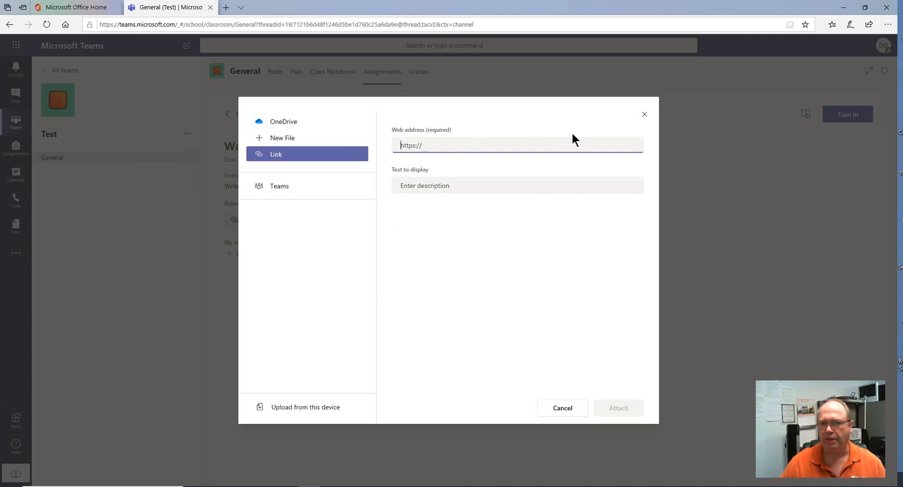
pyautogui.moveTo(311, 354)
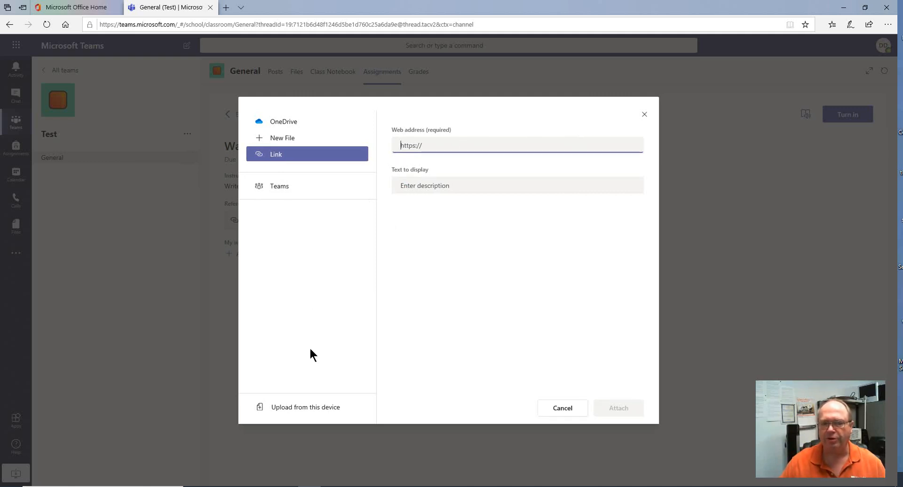
pyautogui.moveTo(306, 407)
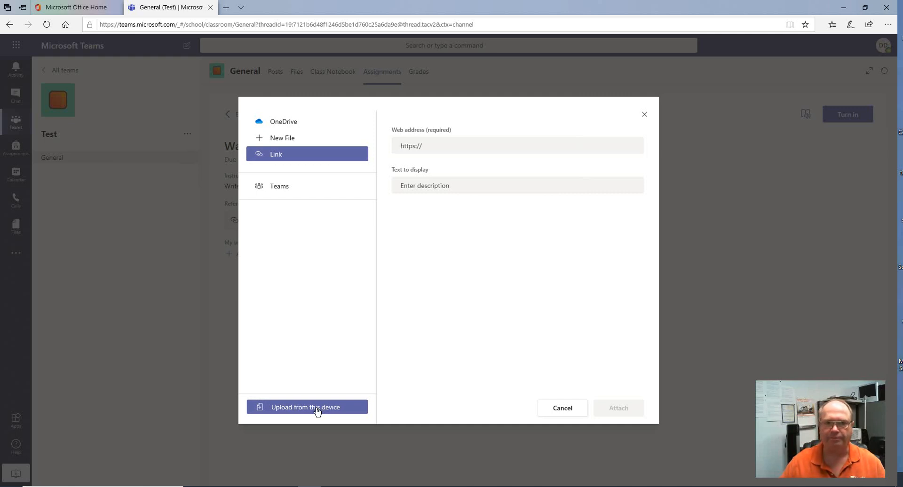
# Upload Attendance Reporting.docx from the Technology network folder via Upload from this device.
pyautogui.click(304, 407)
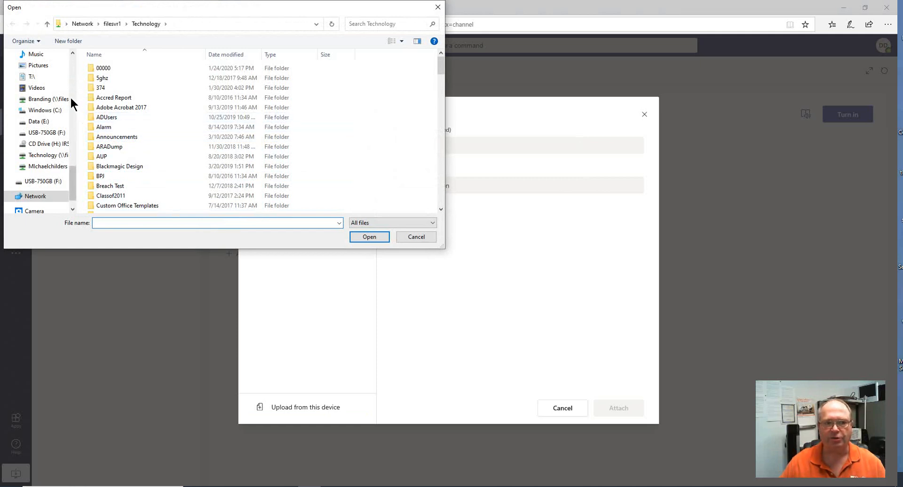
pyautogui.click(35, 196)
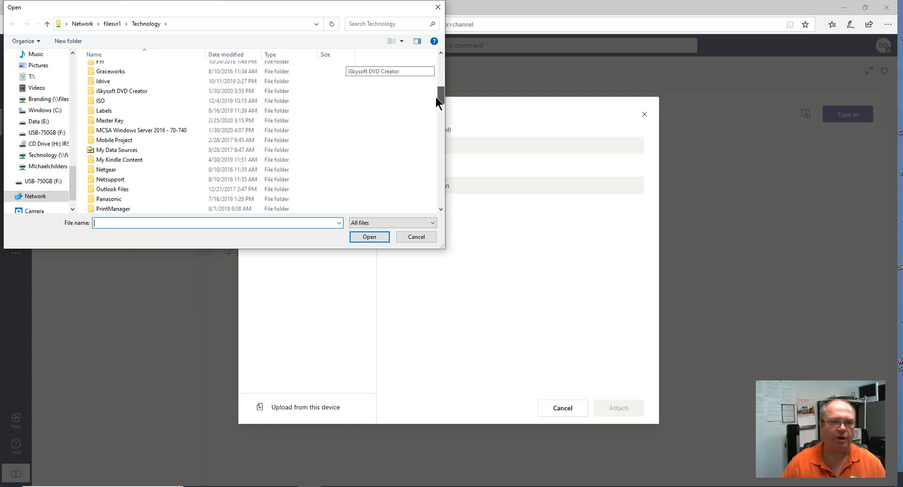
pyautogui.scroll(-3)
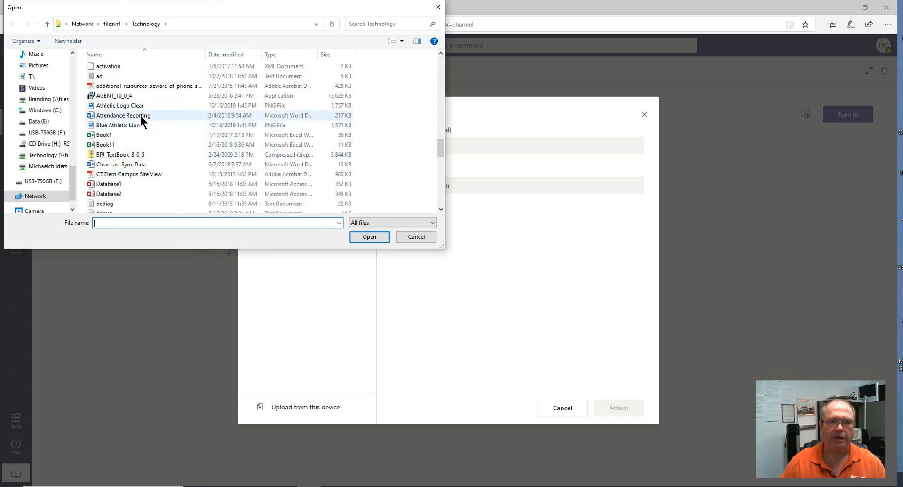
pyautogui.click(123, 115)
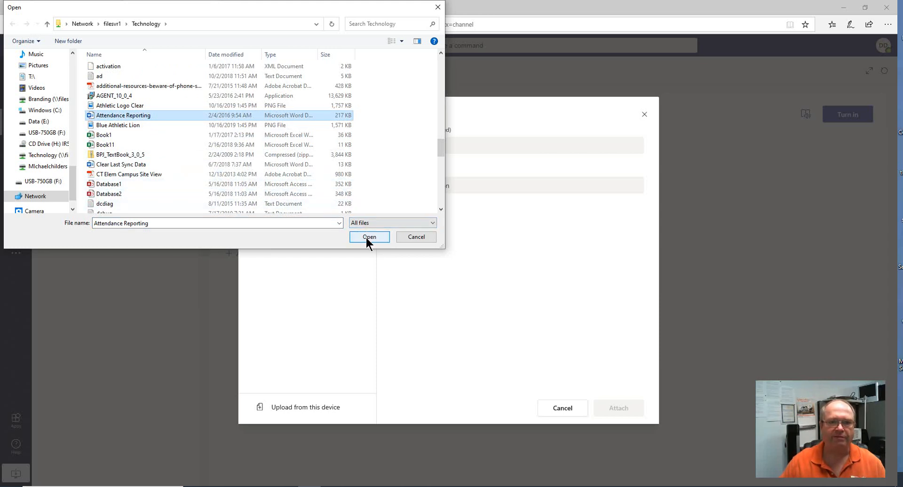
pyautogui.click(369, 237)
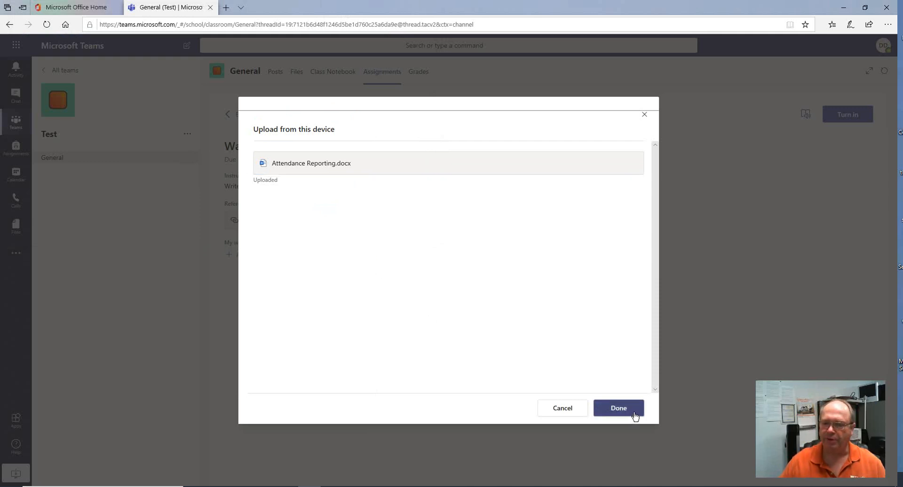
# Confirm the upload so Attendance Reporting.docx appears under My work.
pyautogui.click(618, 408)
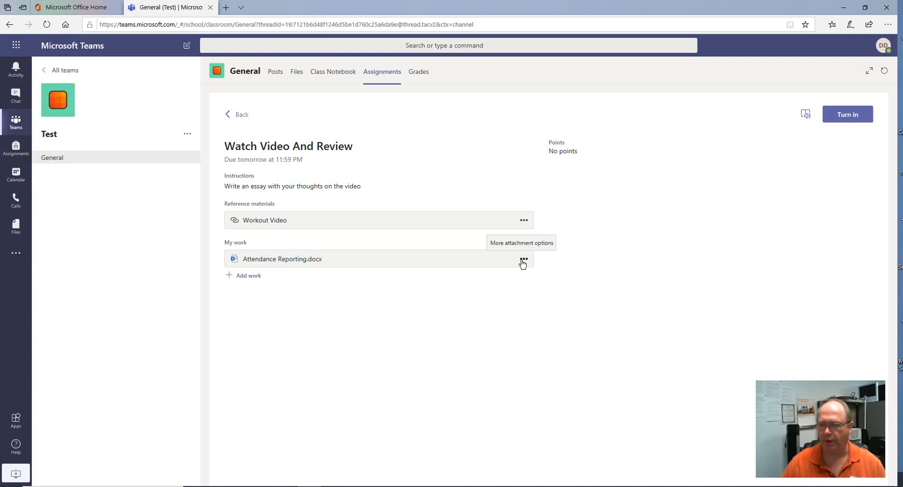
pyautogui.moveTo(266, 287)
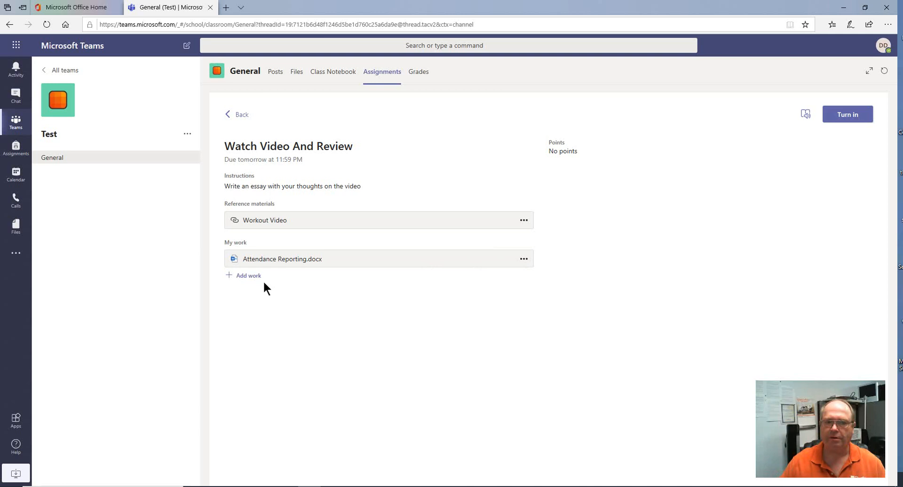
pyautogui.moveTo(457, 314)
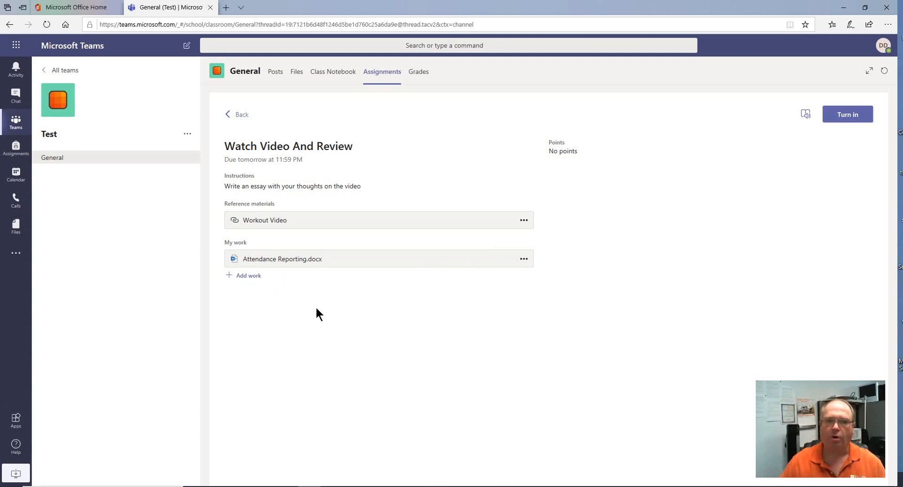
pyautogui.moveTo(305, 269)
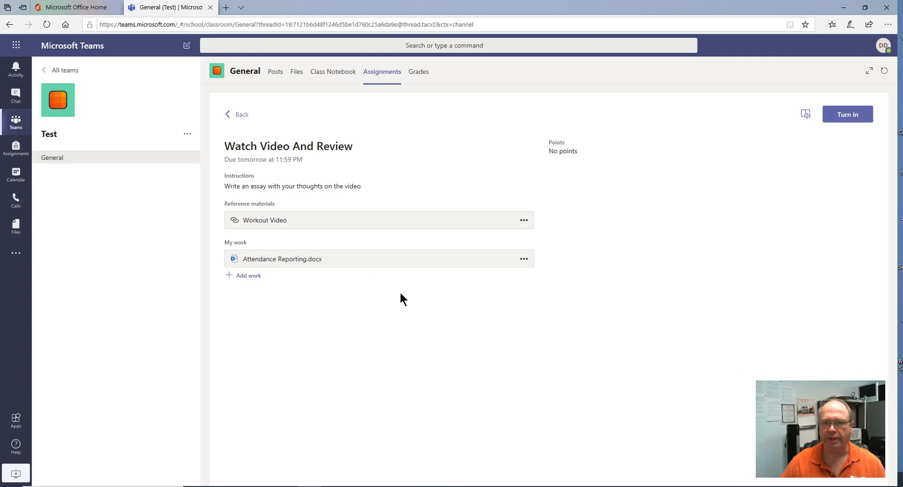
# Turn in the assignment, undo the turn-in, then turn it in again with the document attached.
pyautogui.click(847, 113)
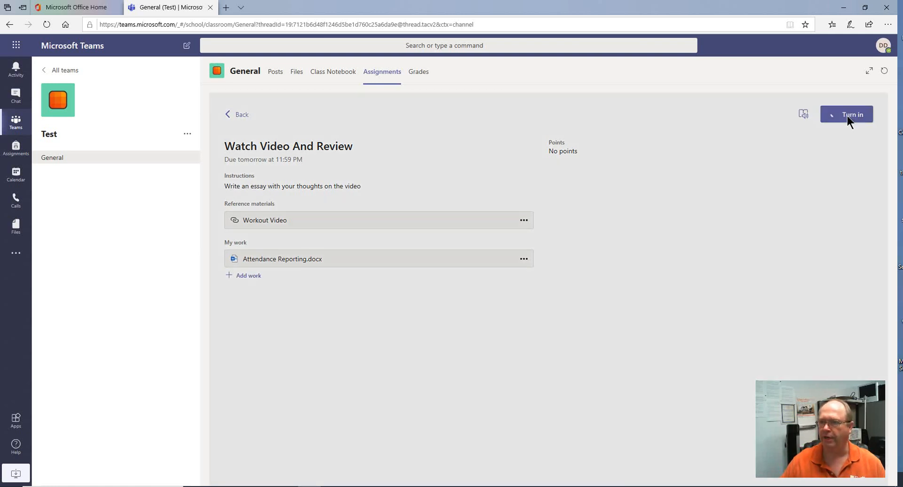
pyautogui.click(846, 114)
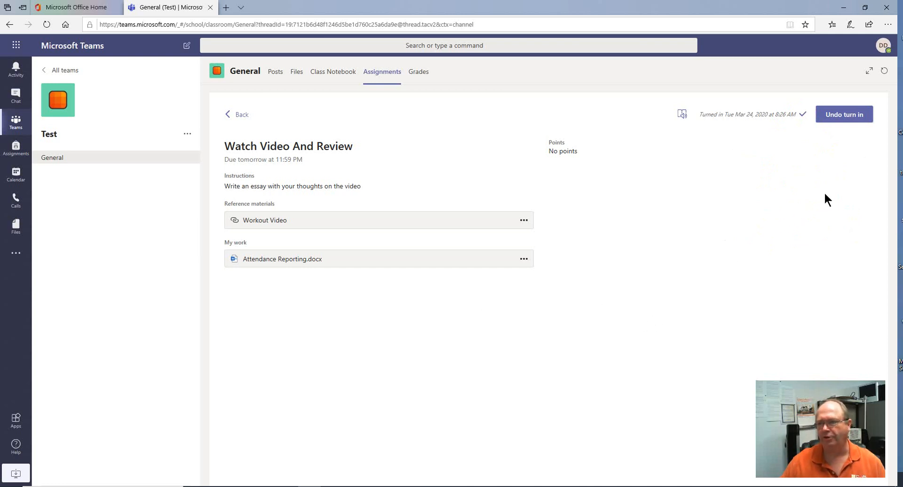
pyautogui.moveTo(844, 114)
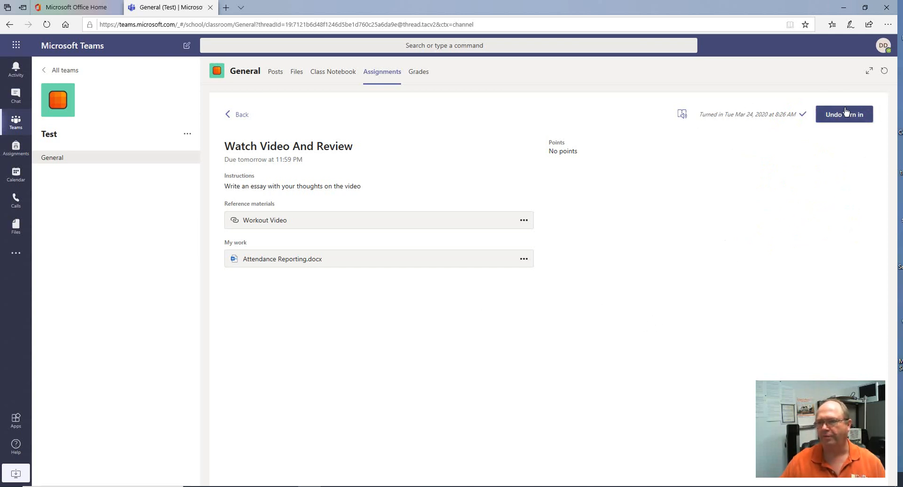
pyautogui.click(842, 114)
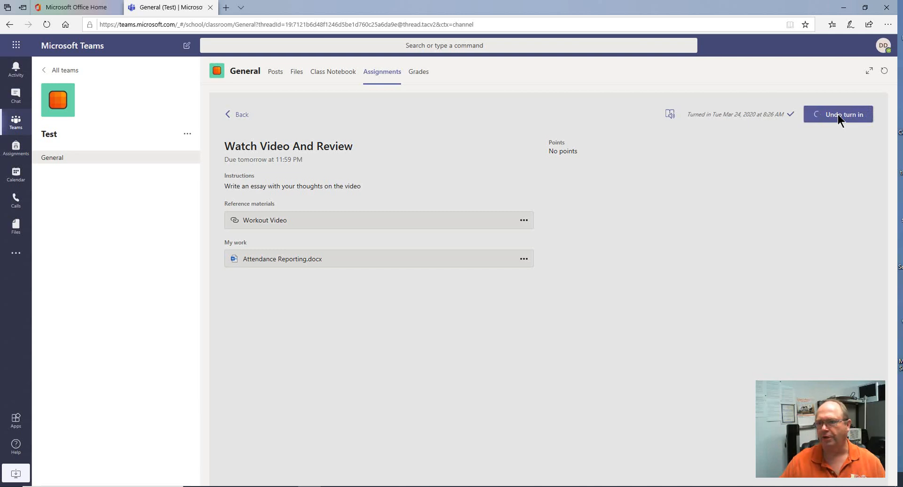
pyautogui.click(837, 114)
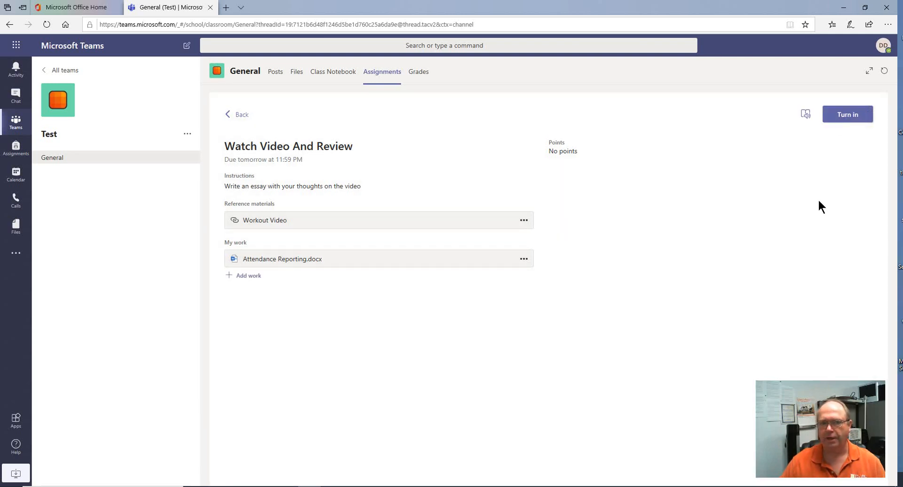
pyautogui.moveTo(819, 150)
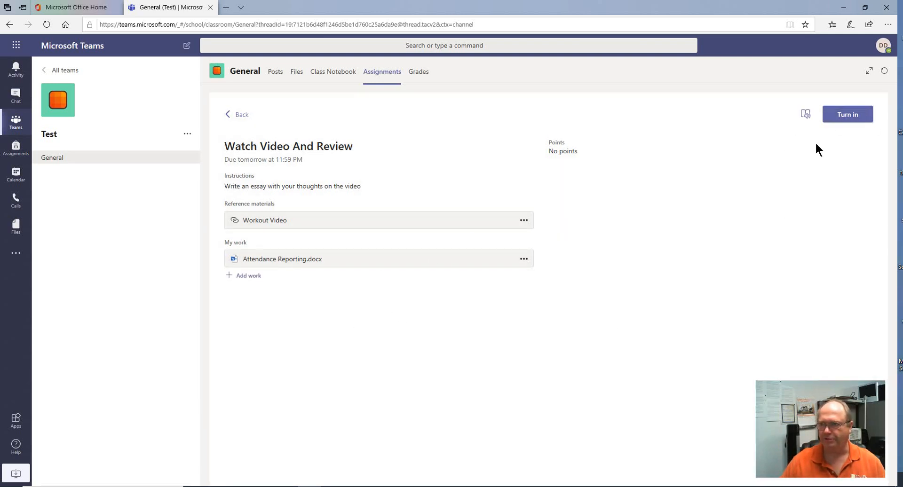
pyautogui.moveTo(372, 301)
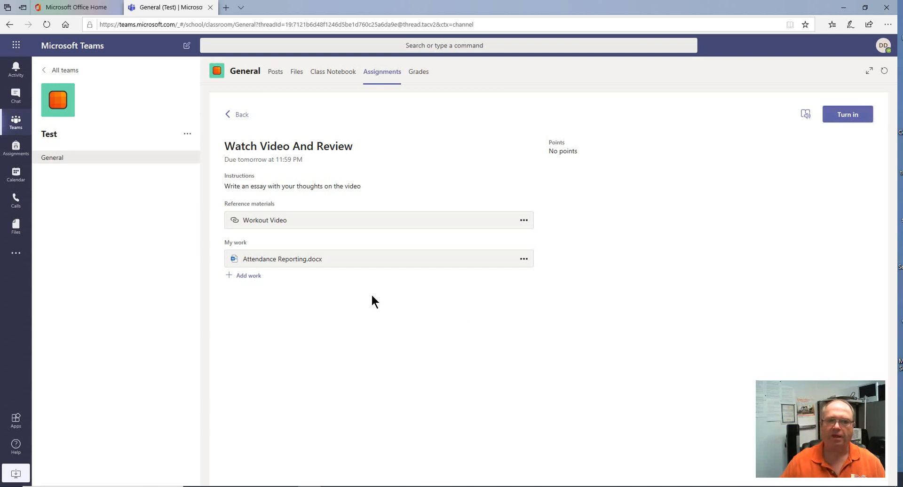
pyautogui.moveTo(525, 260)
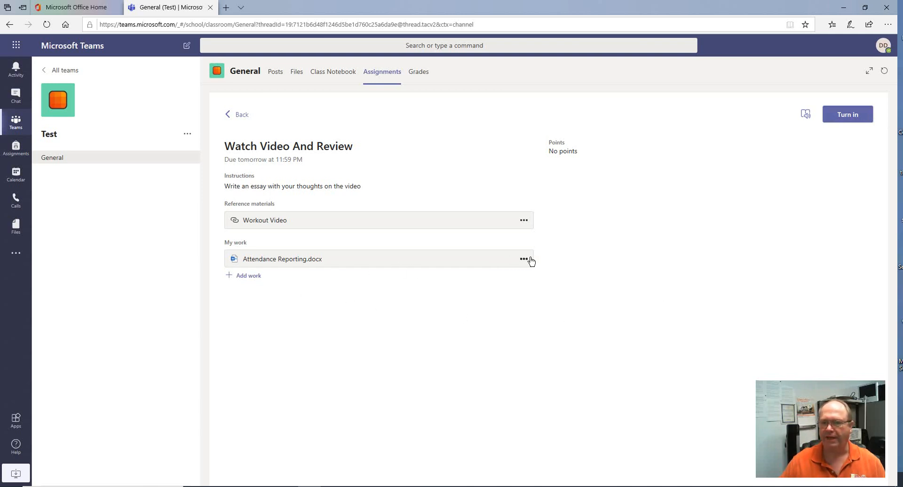
pyautogui.moveTo(309, 304)
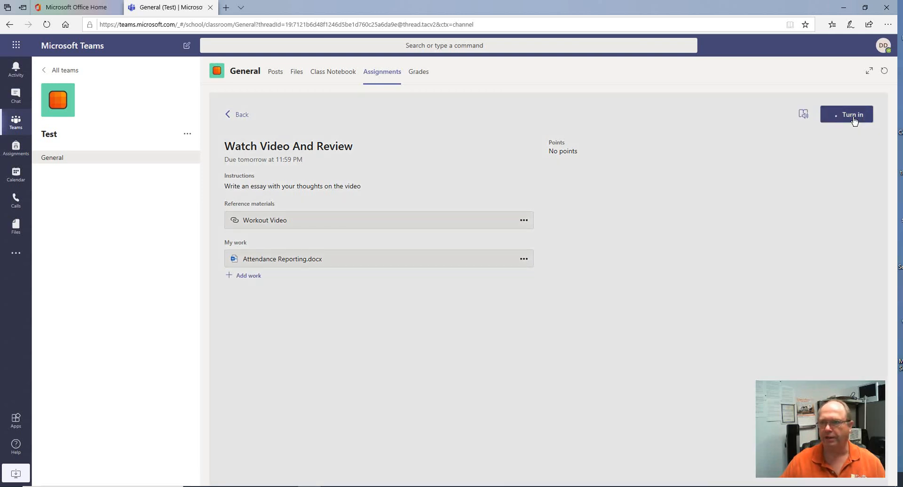
pyautogui.click(853, 114)
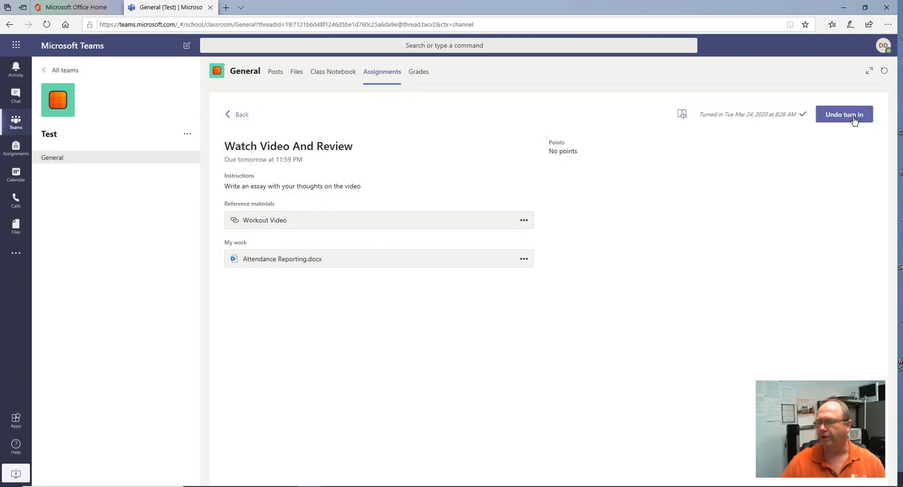